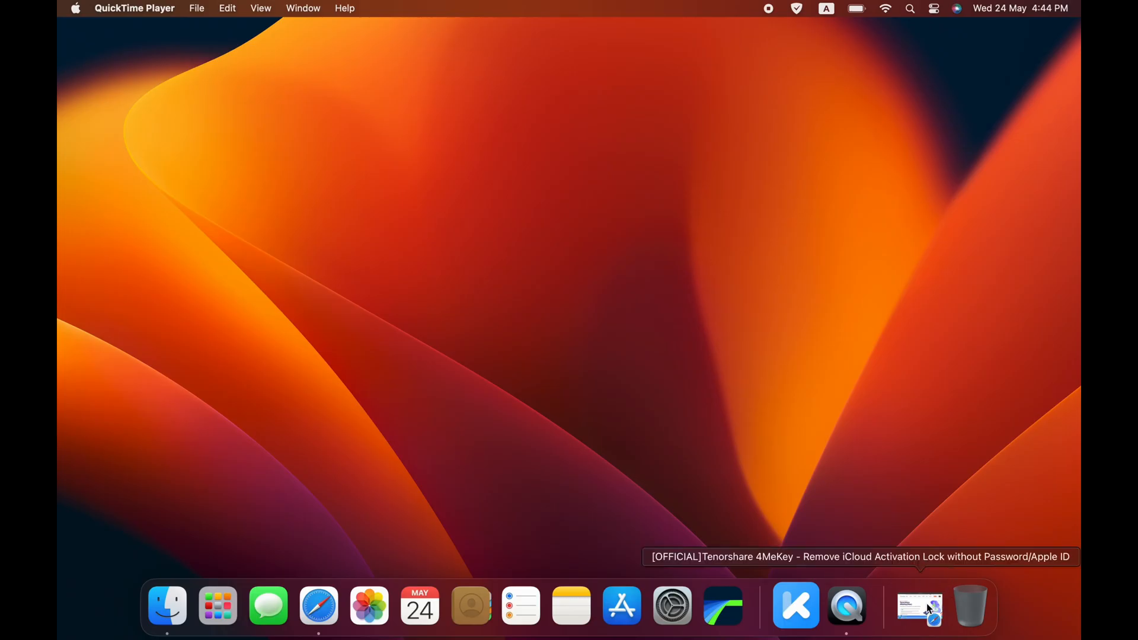
Bring up the Tenorshare 4MeKey (Mac) product page and scroll to its Free Download button
click(920, 606)
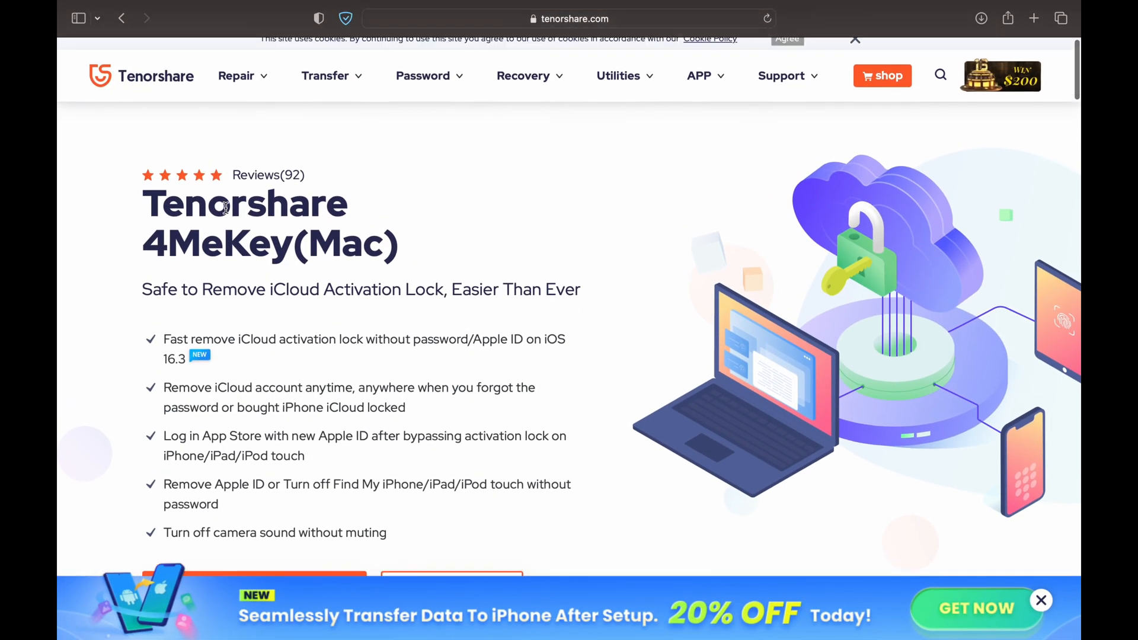
scroll(up, 3)
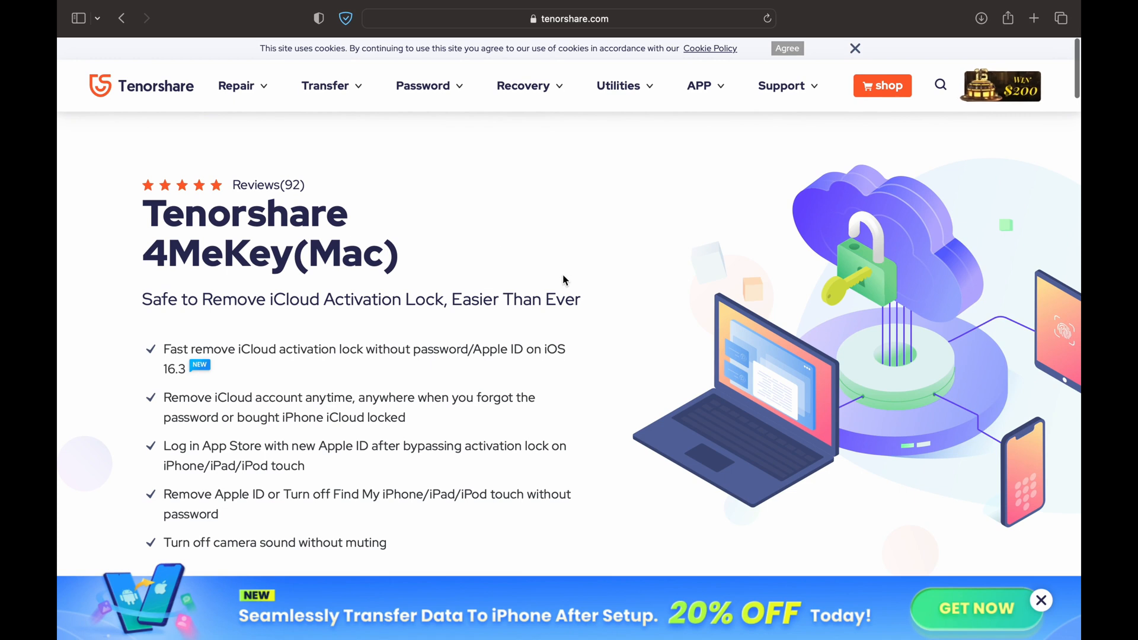
scroll(down, 3)
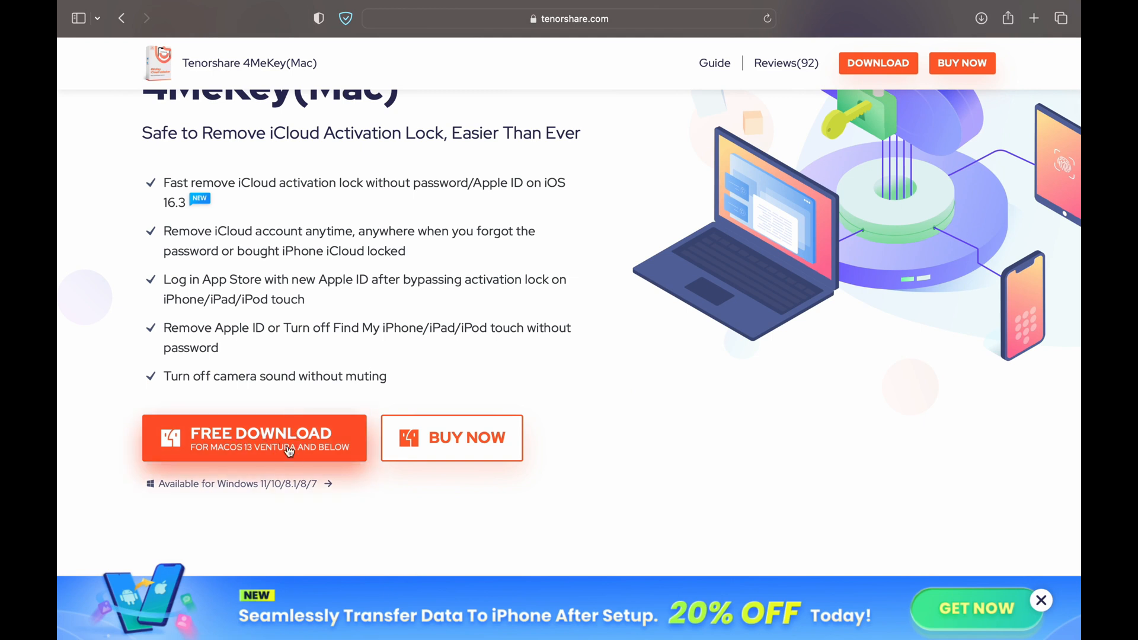
mouse_move(267, 487)
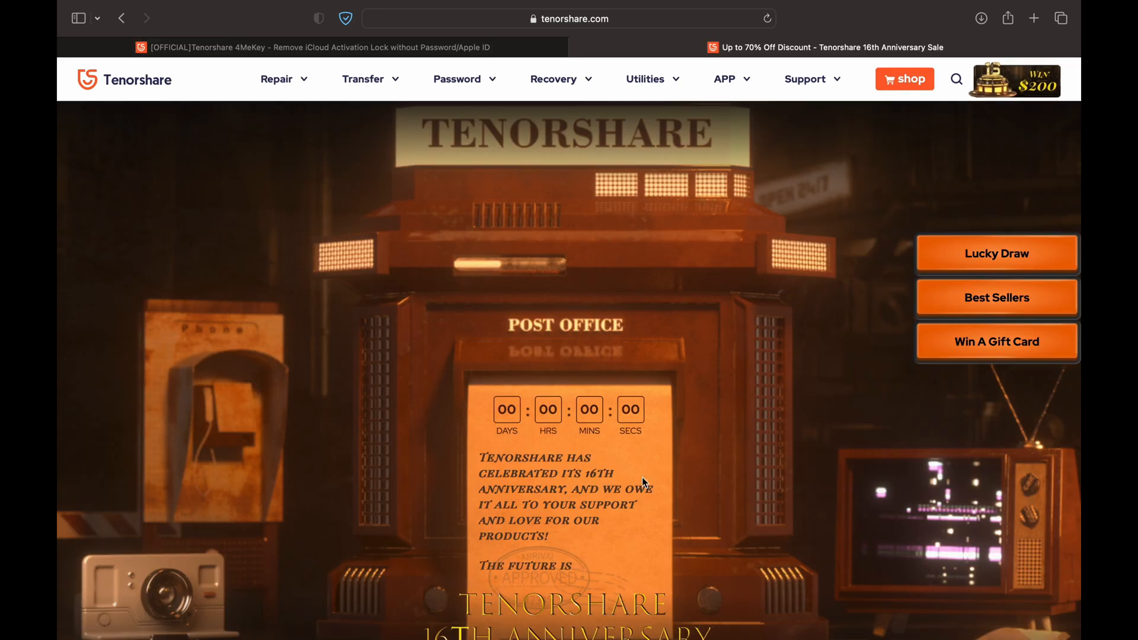
Scroll through the Tenorshare 16th Anniversary sale page, then hide Safari to show the desktop
scroll(down, 3)
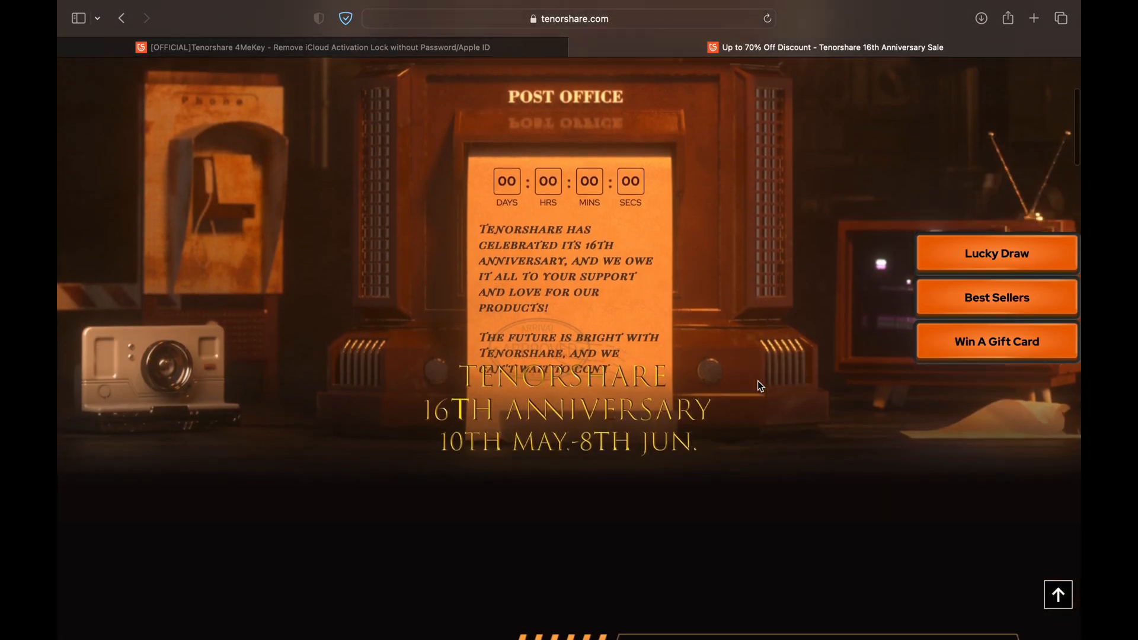
scroll(down, 3)
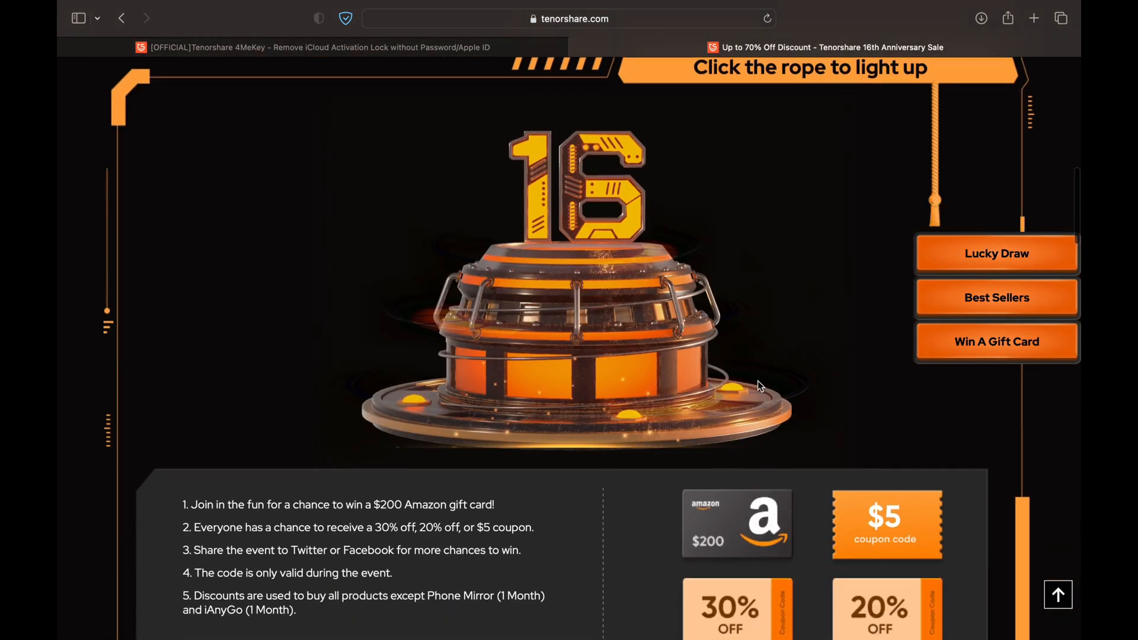
scroll(down, 3)
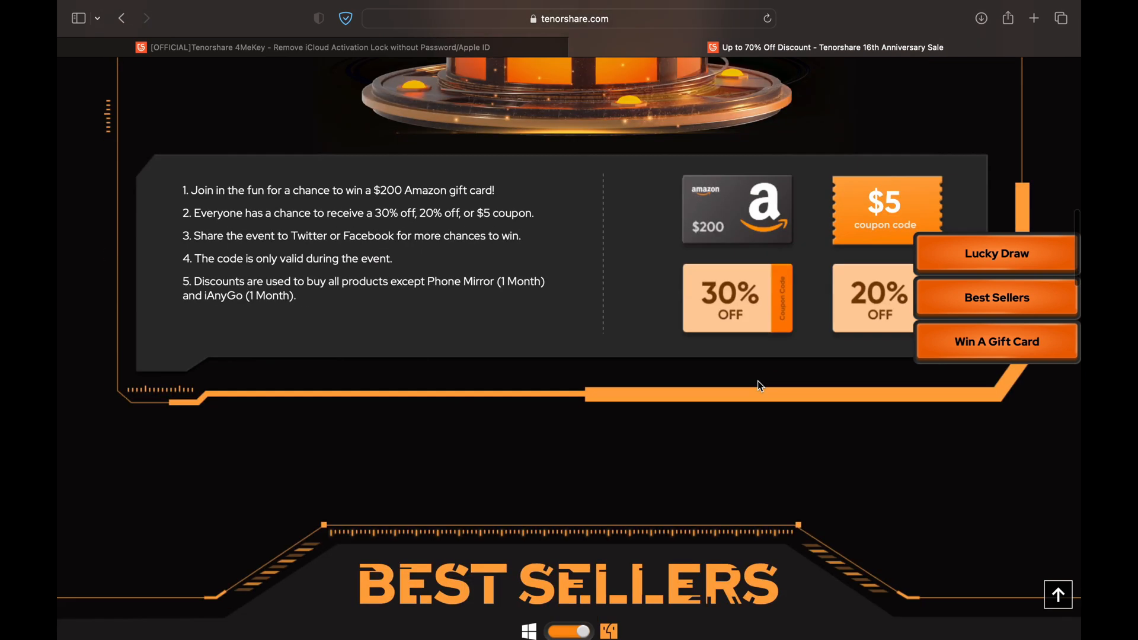
scroll(down, 3)
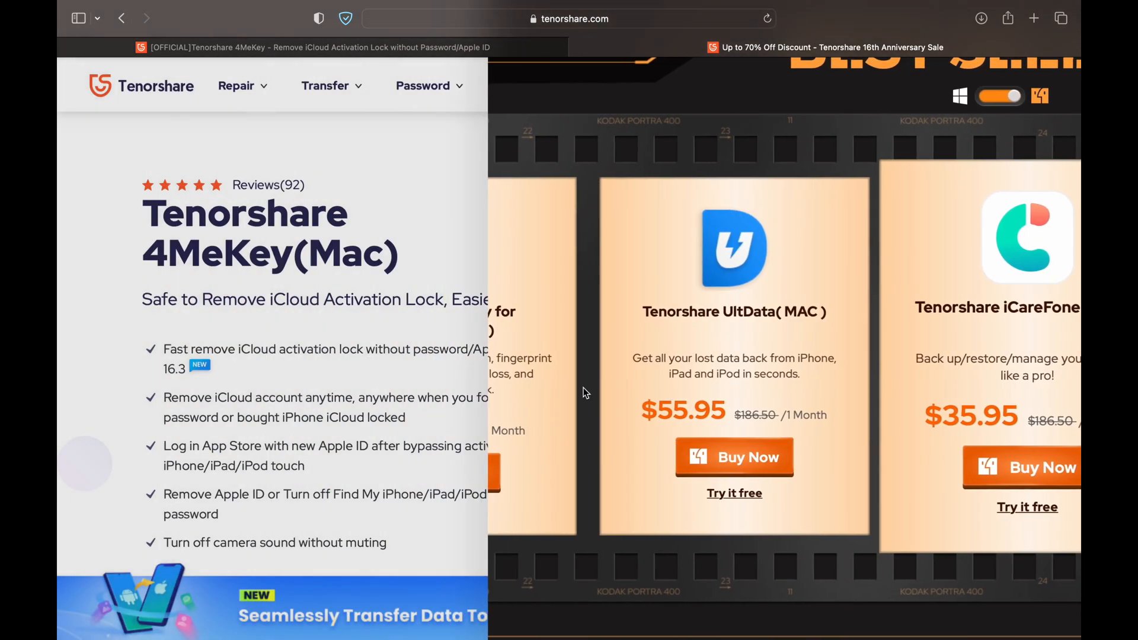
click(828, 48)
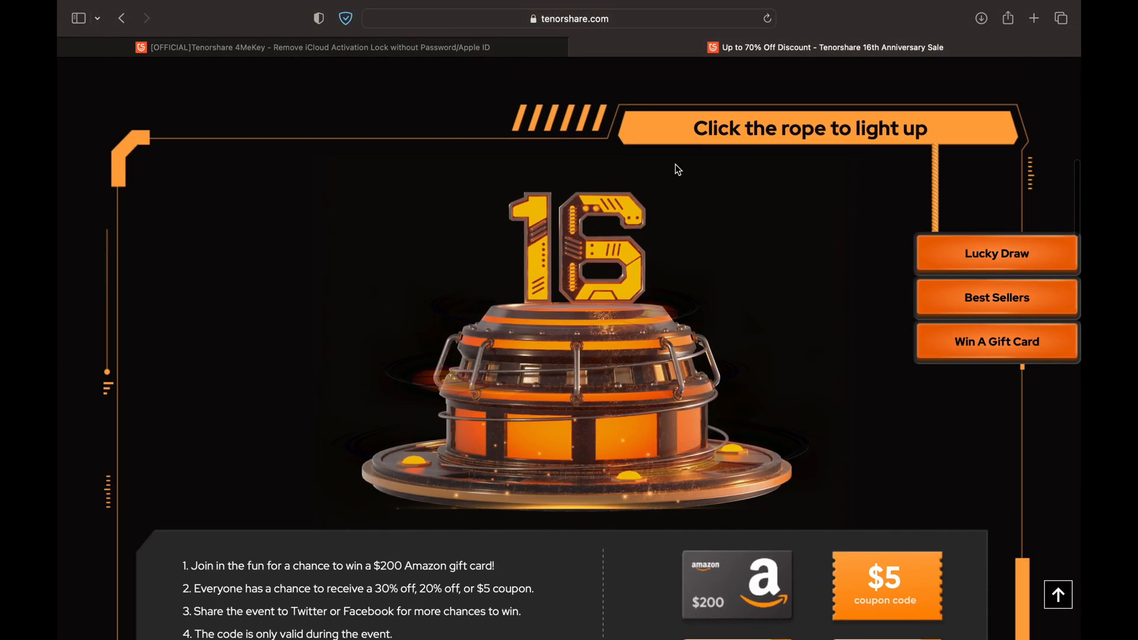
scroll(down, 3)
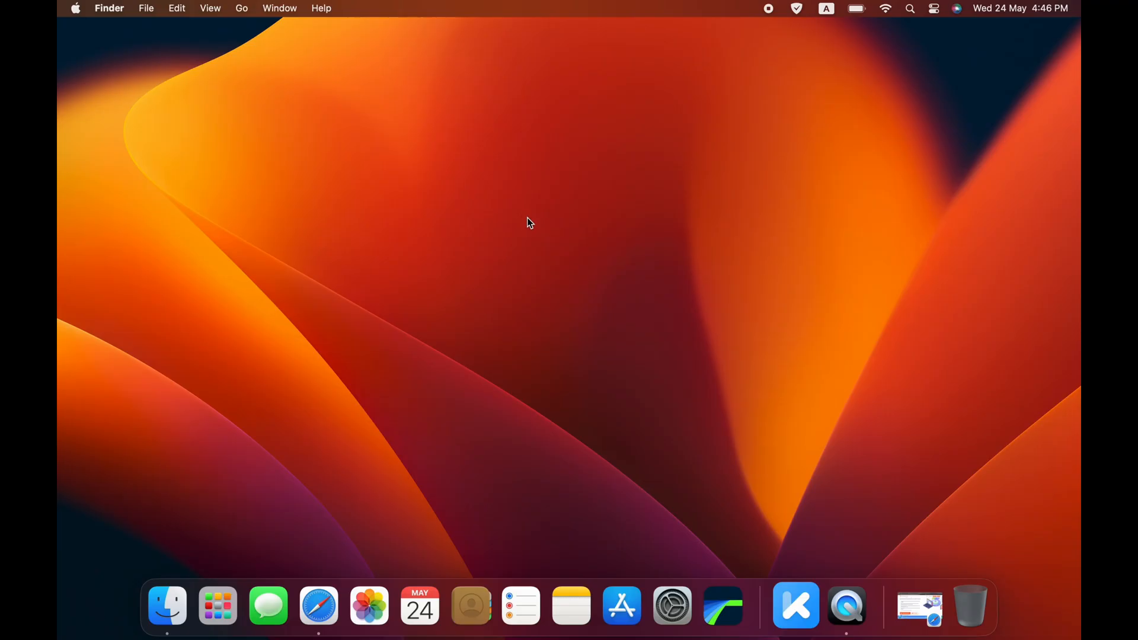
Launch 4MeKey and choose Start to Remove for the USB-connected iPhone
click(796, 606)
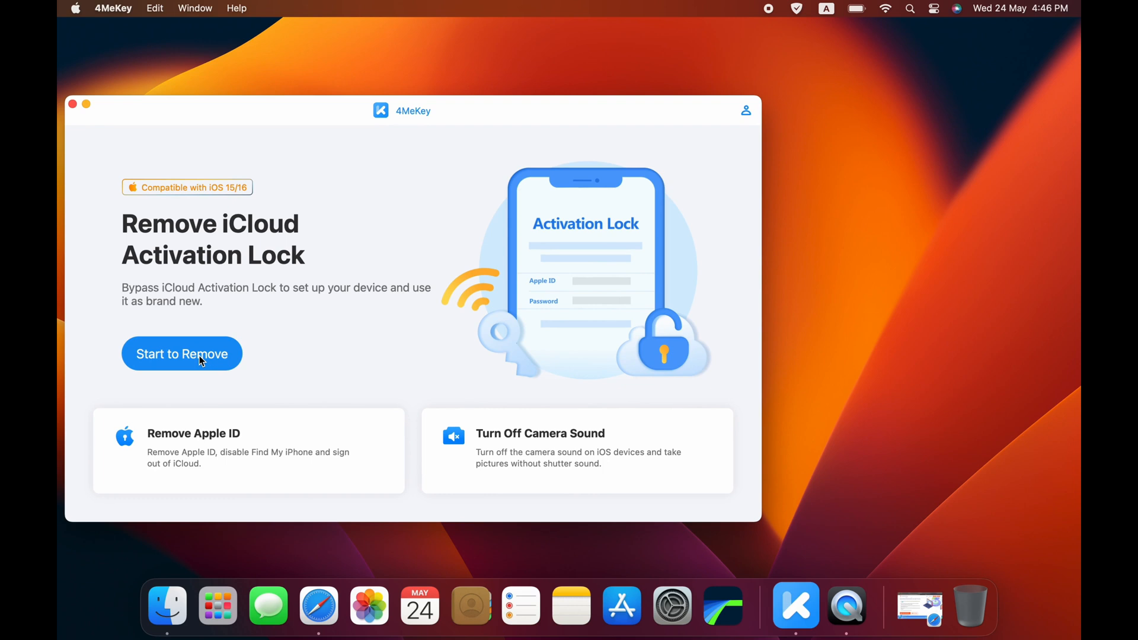
click(181, 353)
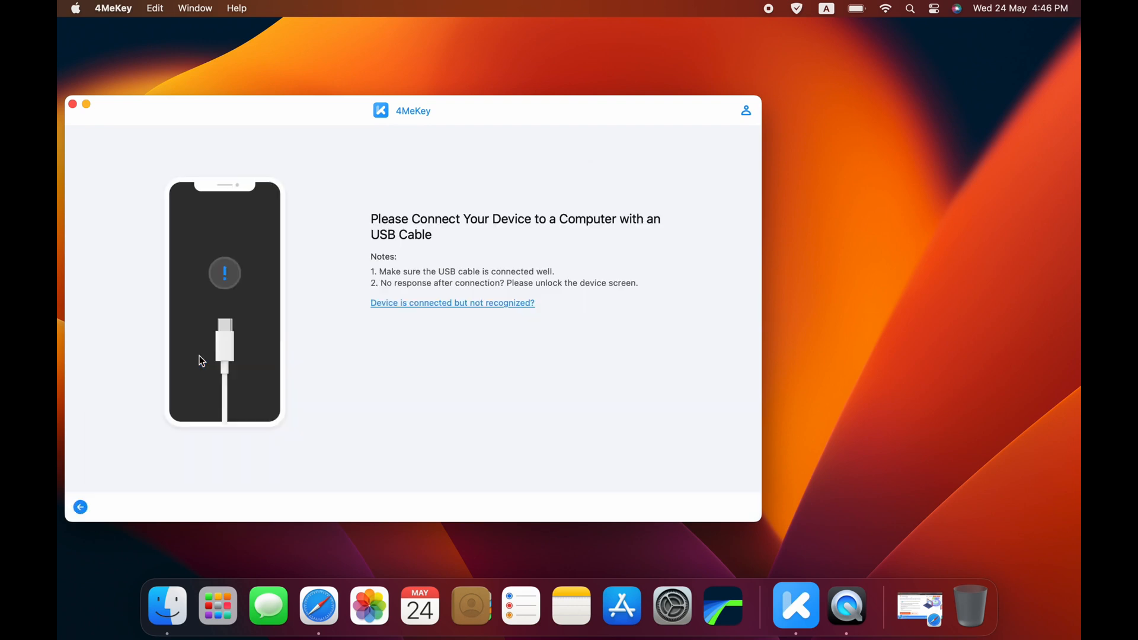
mouse_move(394, 335)
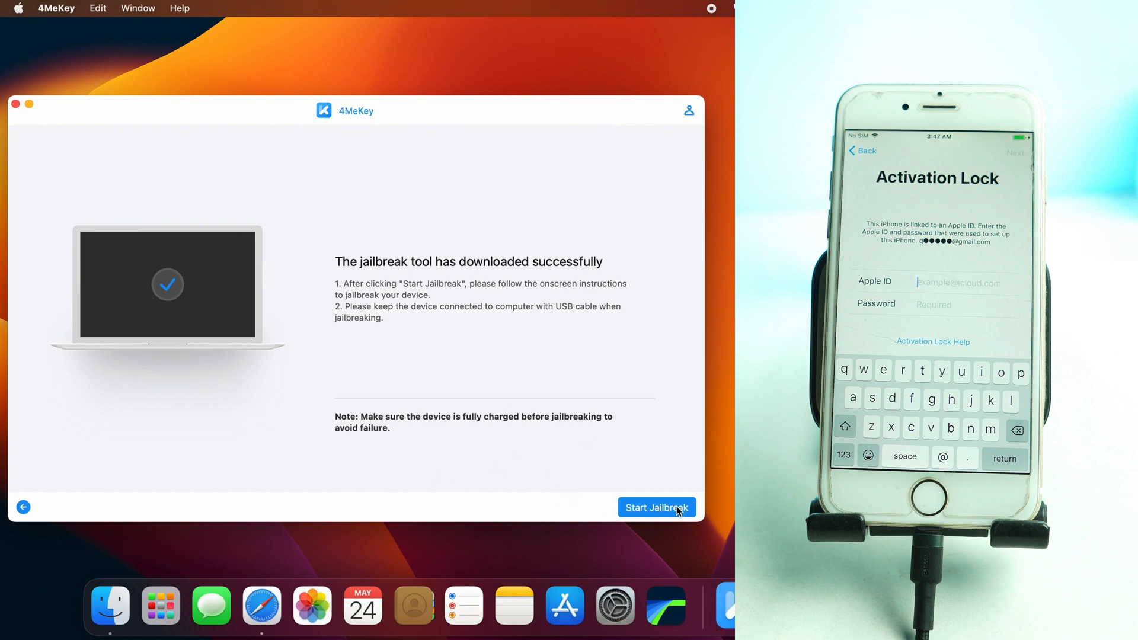
Start Jailbreak so checkra1n detects the iPhone 6 on iOS 12.5.7 in Normal mode
click(655, 507)
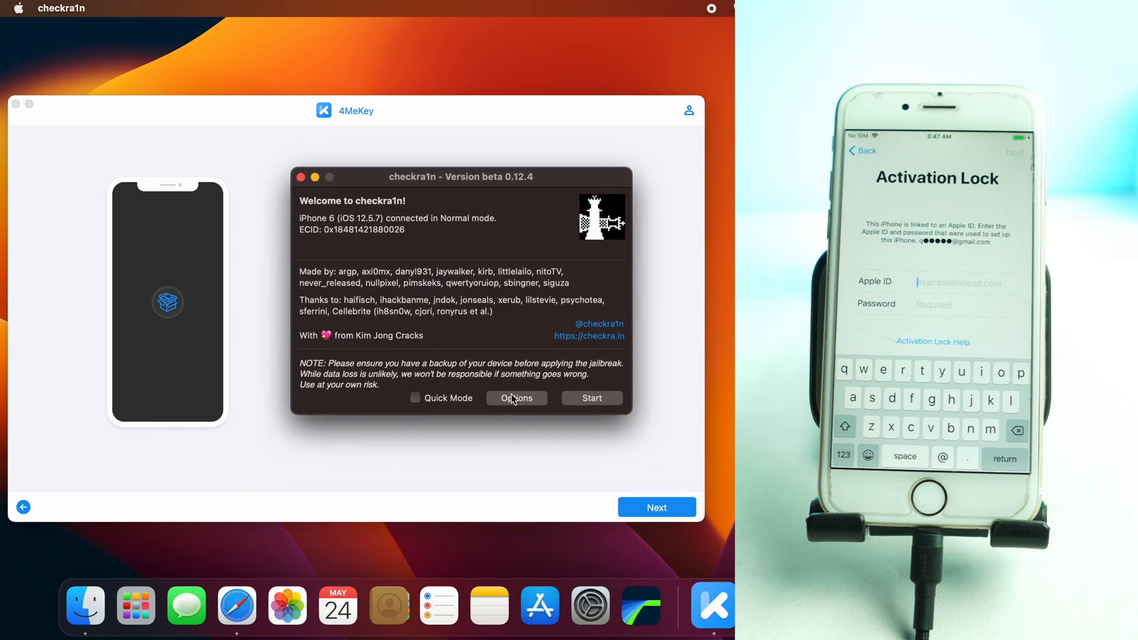
Walk checkra1n through Start and Next to put the iPhone 6 into recovery and then DFU mode
click(590, 398)
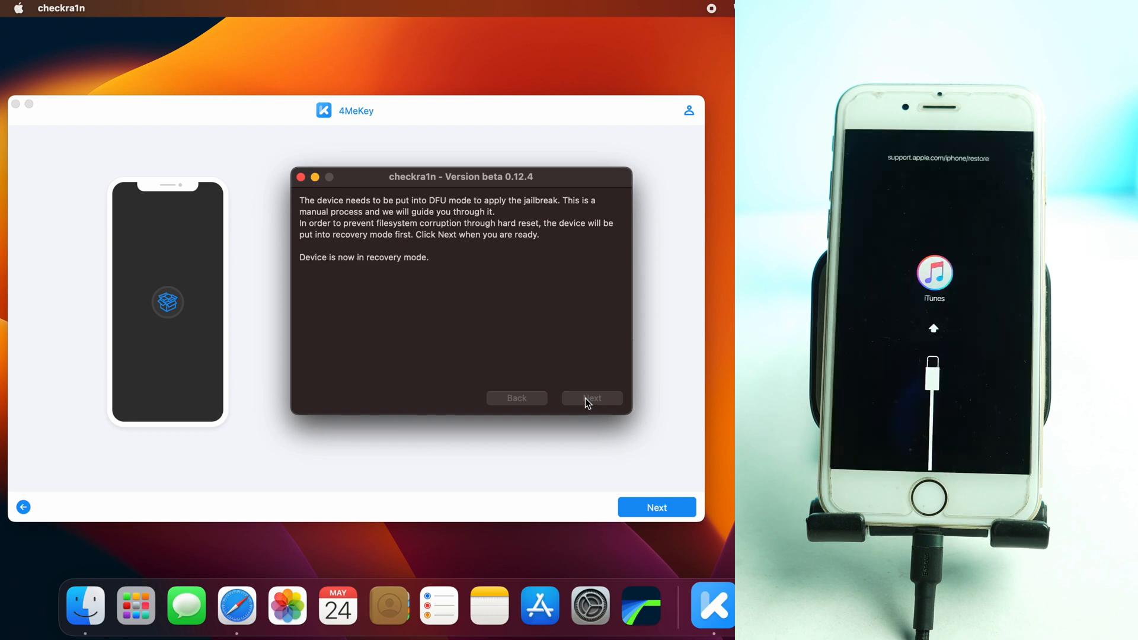
click(591, 398)
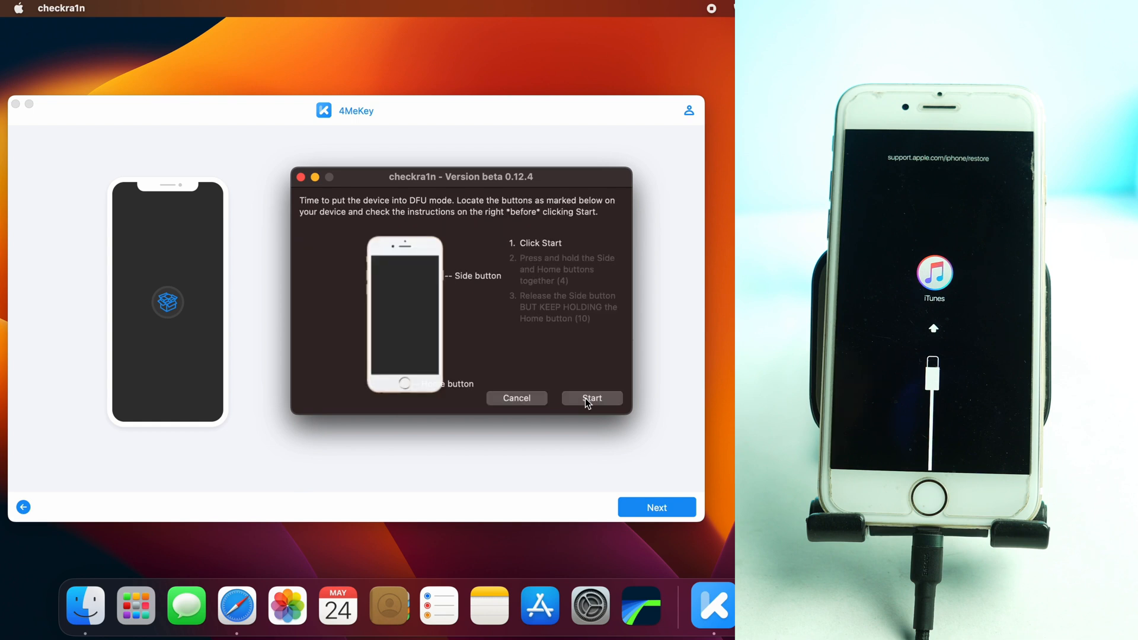
click(591, 399)
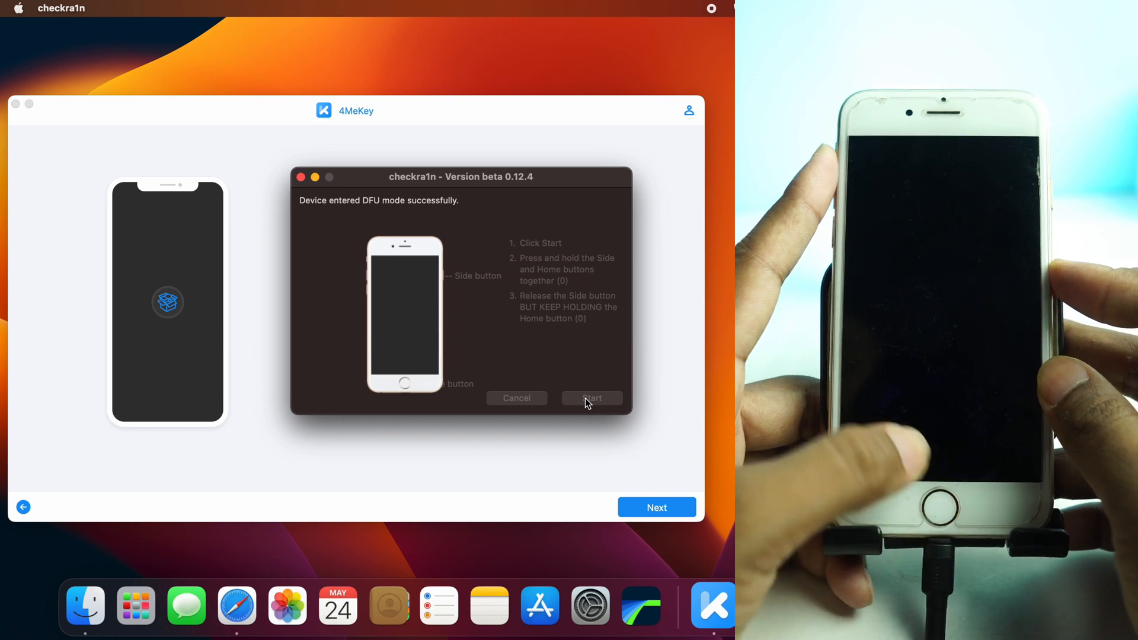
Let checkra1n finish installing the jailbreak, then dismiss it with Done to return to 4MeKey
click(591, 398)
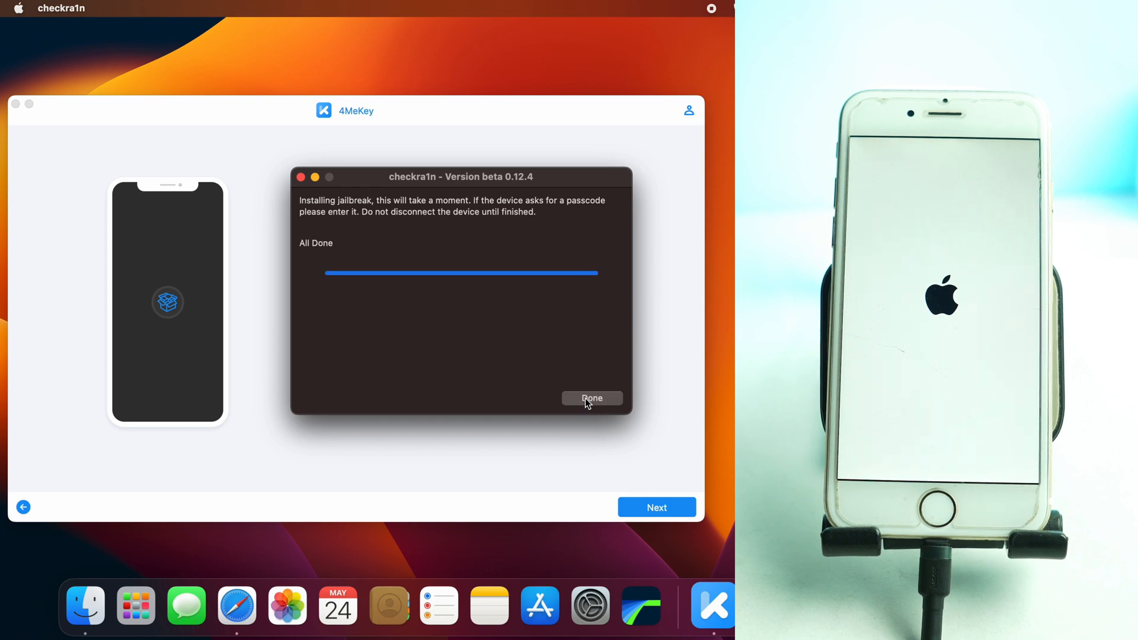
click(590, 398)
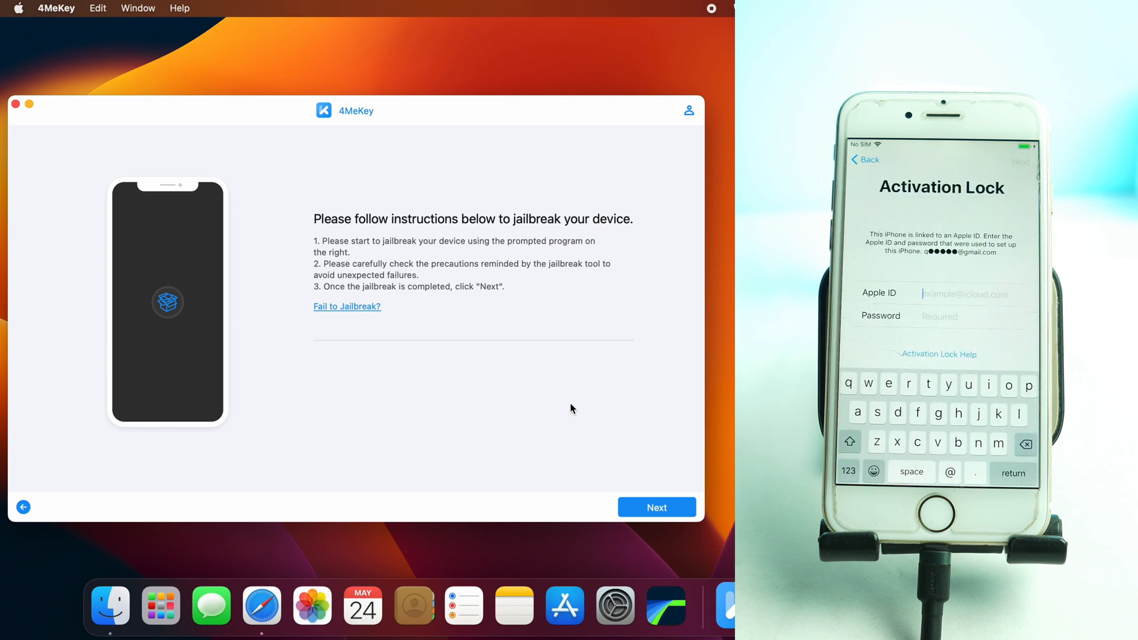
Continue past the jailbreak screen, confirm the iPhone 6 details and start removing the activation lock
click(656, 506)
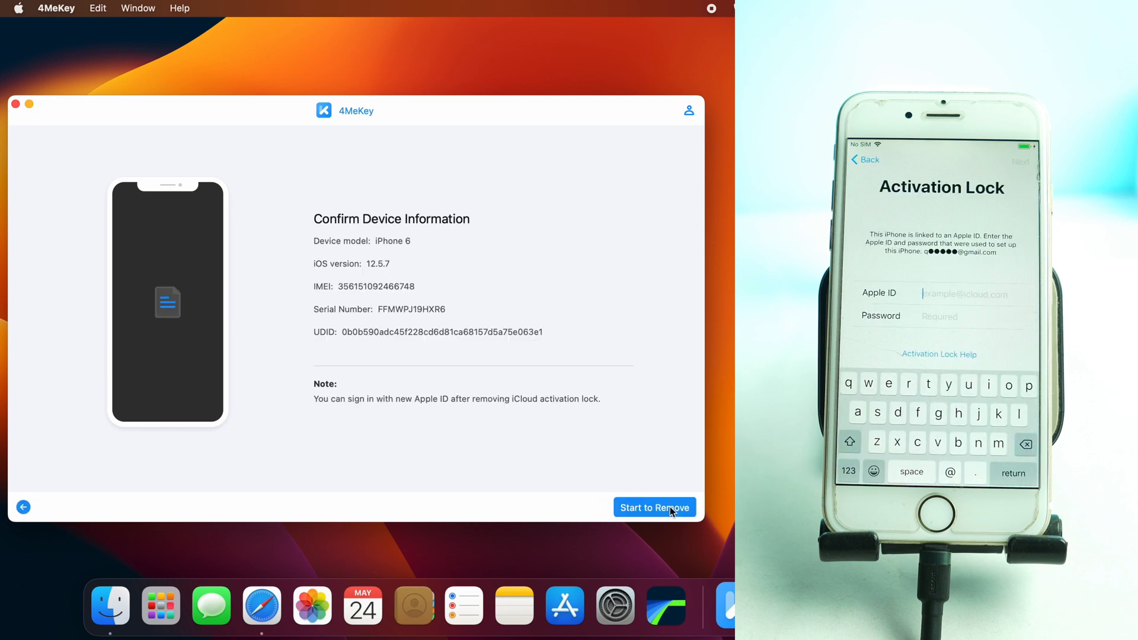
mouse_move(401, 361)
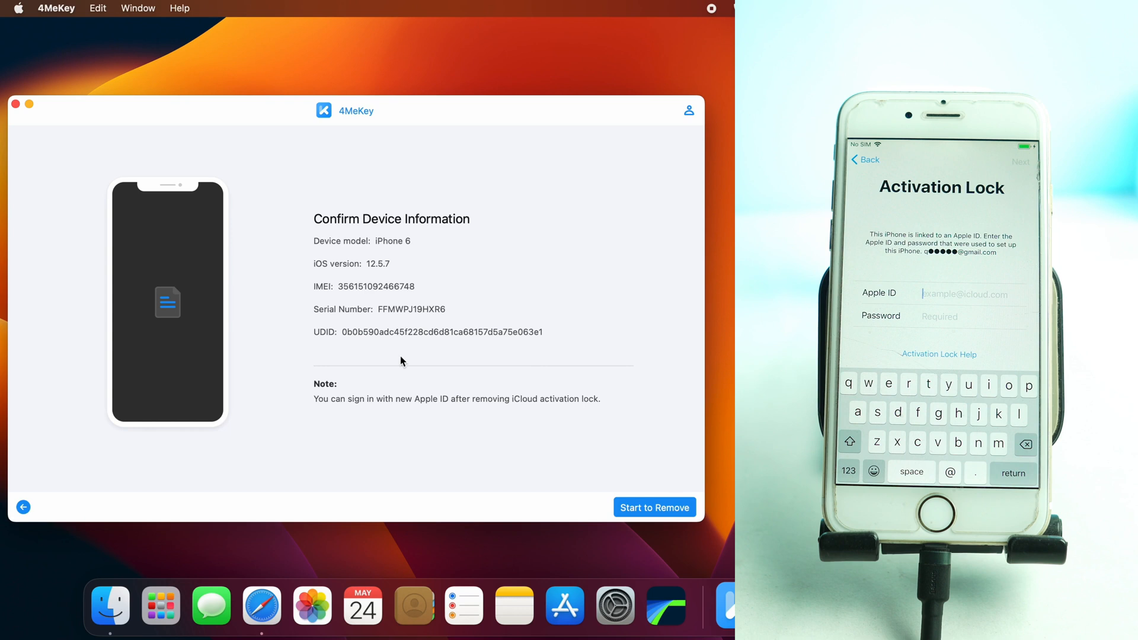
mouse_move(649, 504)
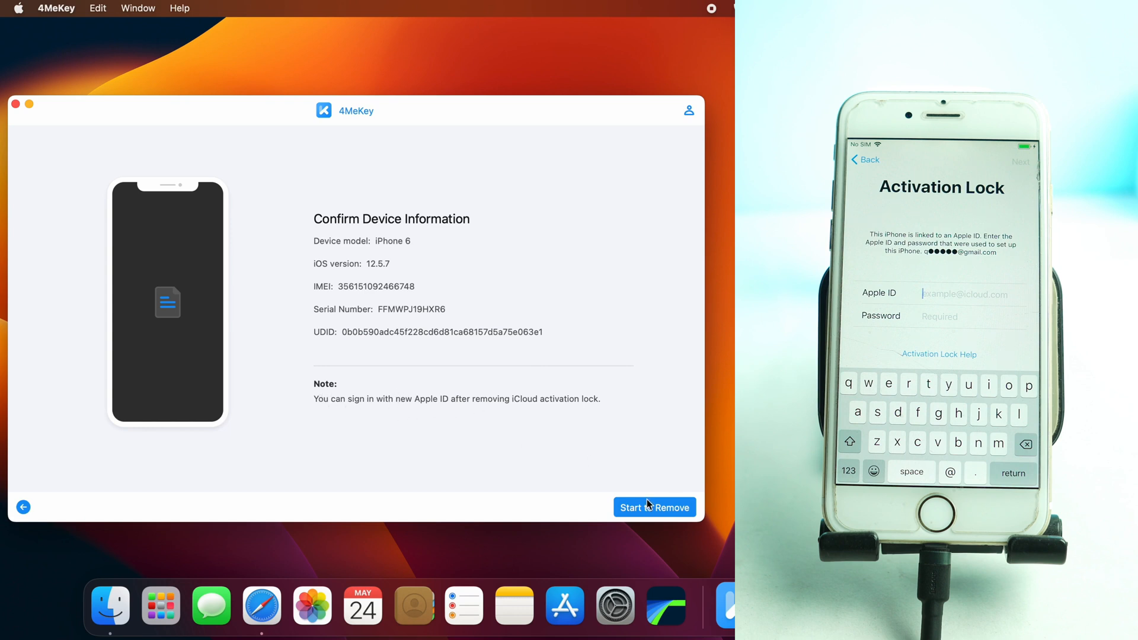
click(653, 506)
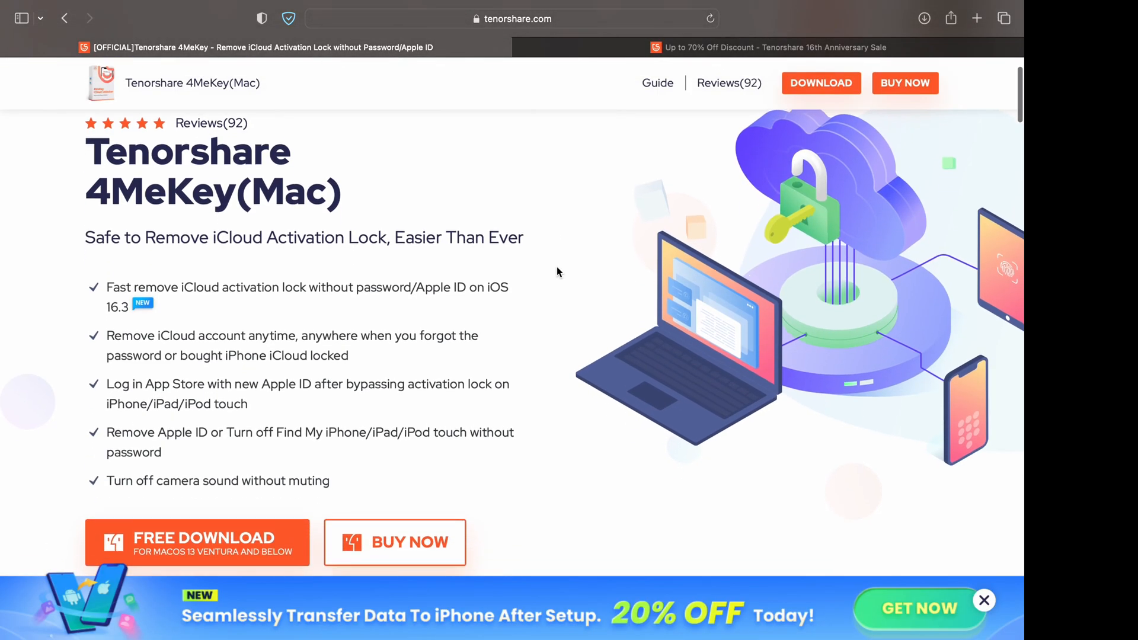
Scroll down the 4MeKey (Mac) product page past its feature list toward the reviews
scroll(down, 3)
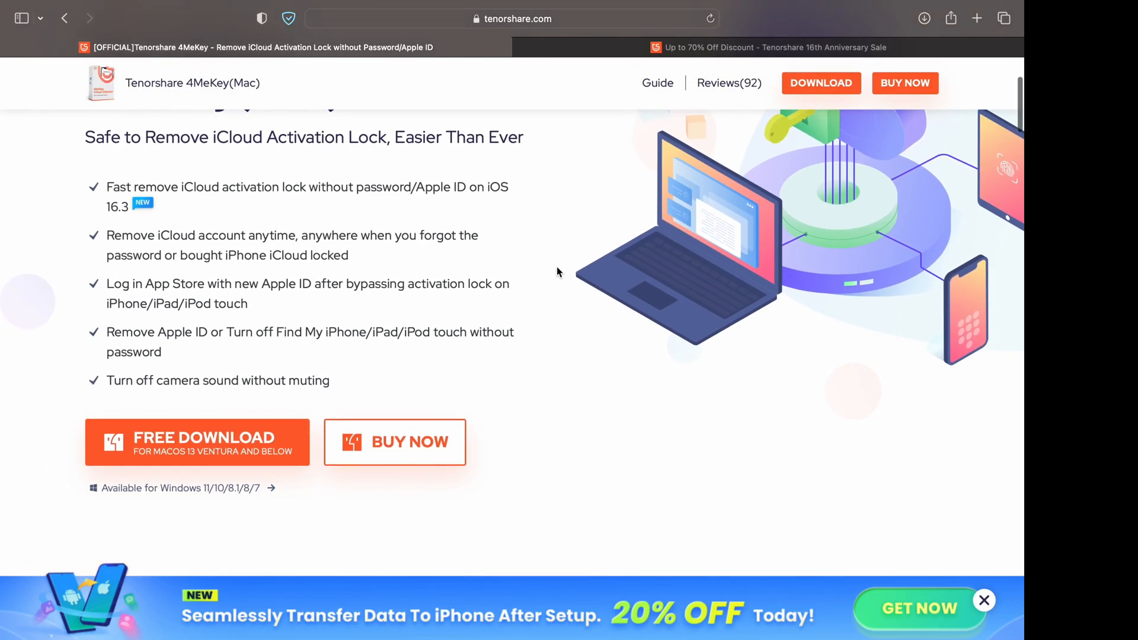
scroll(down, 3)
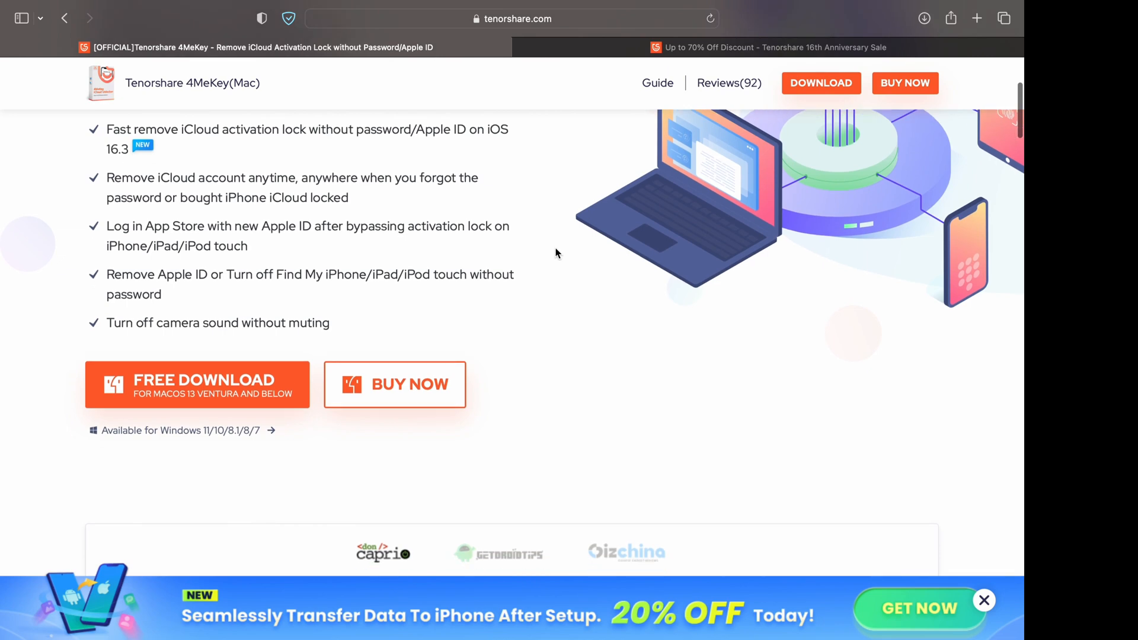